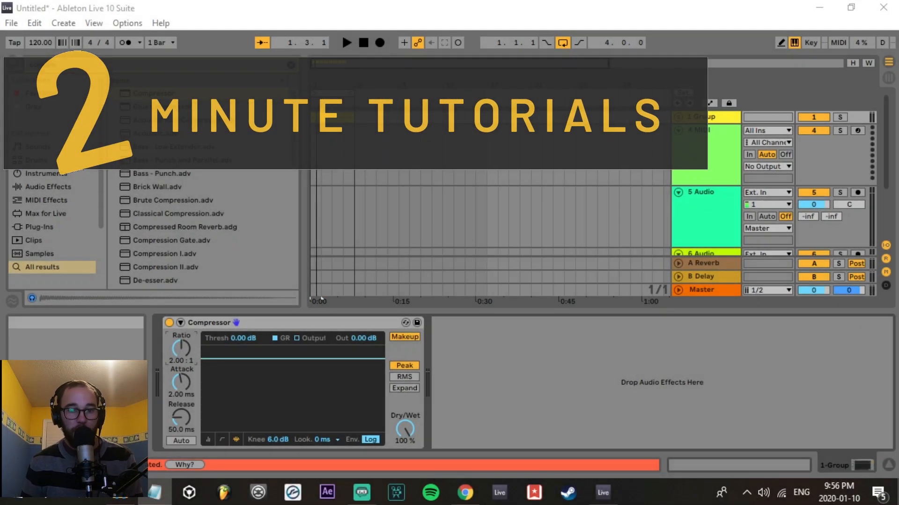
- Search the browser for 'compre' so Compressor is listed first
type("compre")
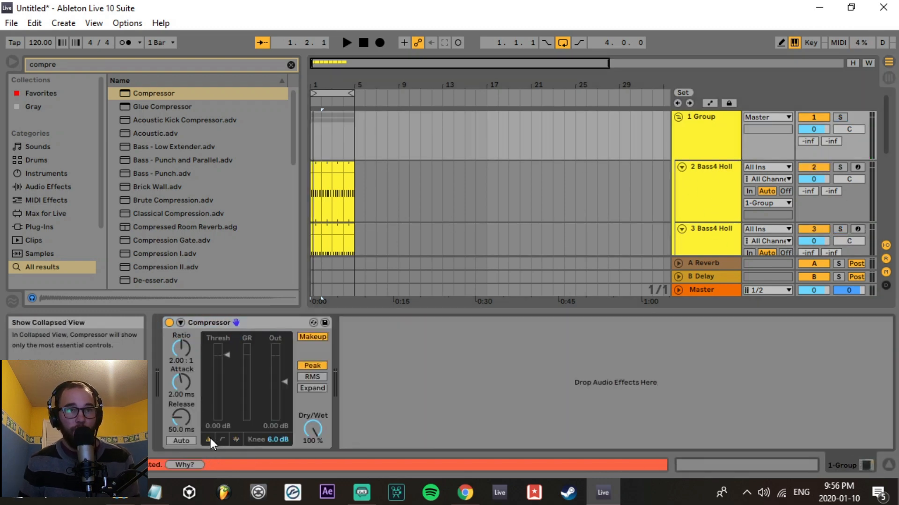
- Show the Compressor's gain-reduction activity display
left_click(236, 440)
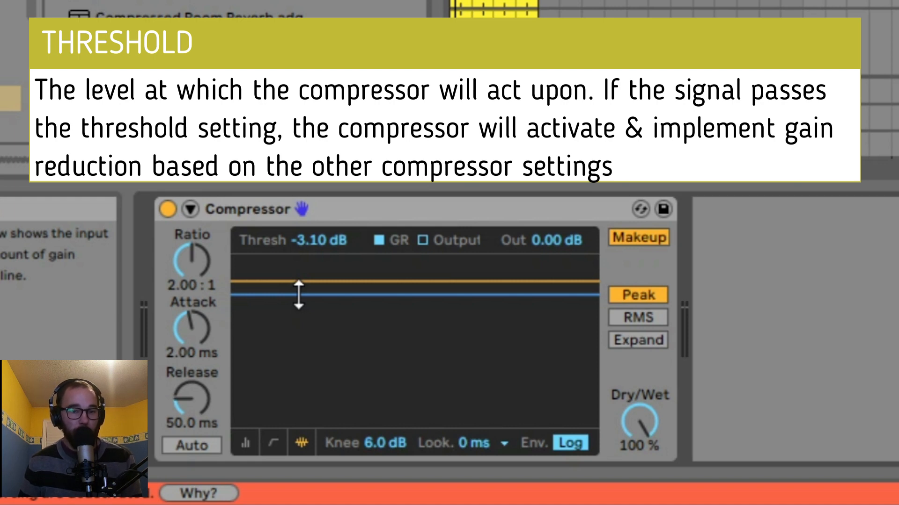
- Lower the Compressor threshold in stages down to about -10 dB
left_click_drag(297, 293, 298, 310)
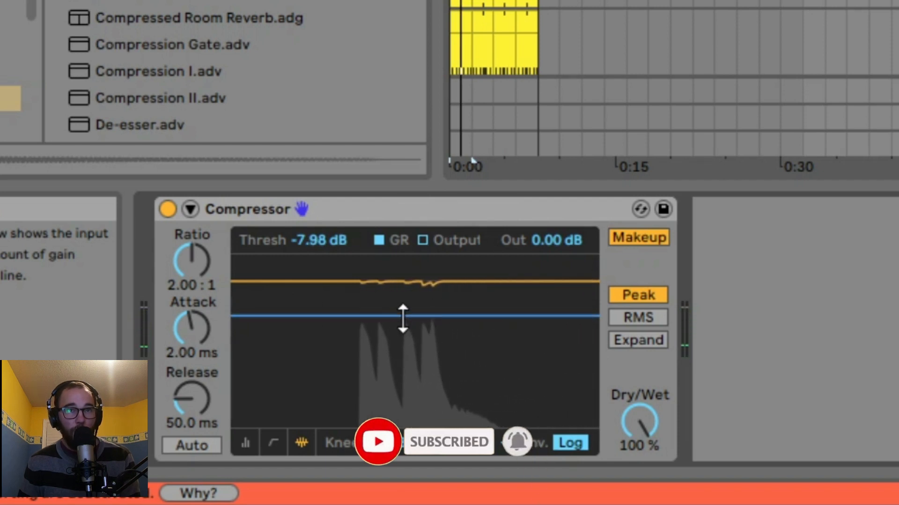
left_click_drag(402, 315, 441, 332)
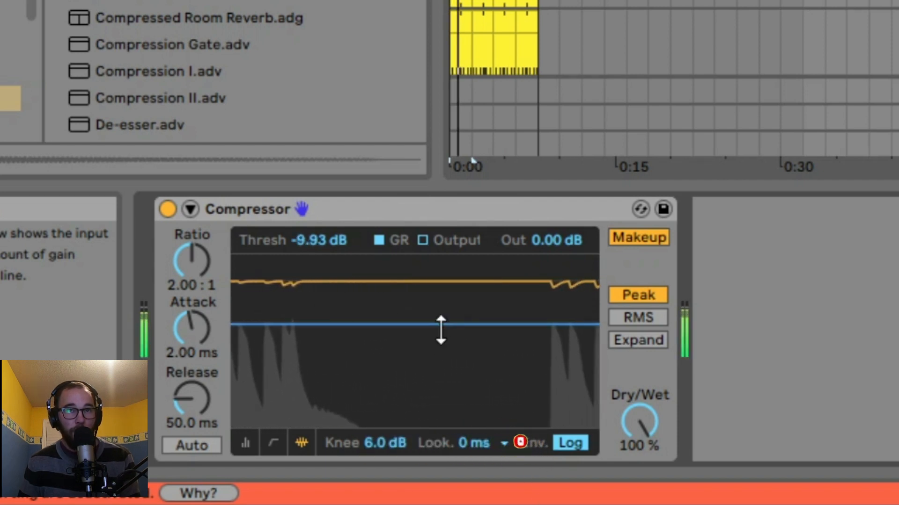
left_click_drag(441, 329, 464, 343)
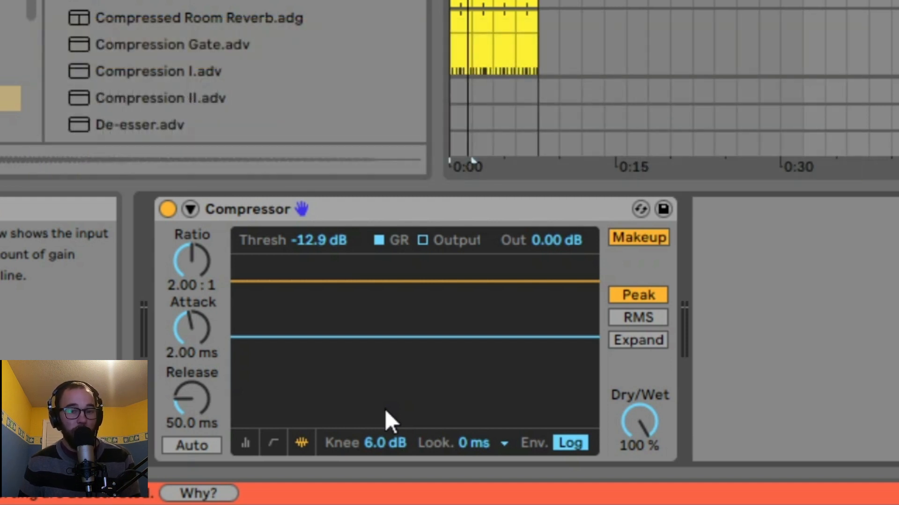
mouse_move(346, 372)
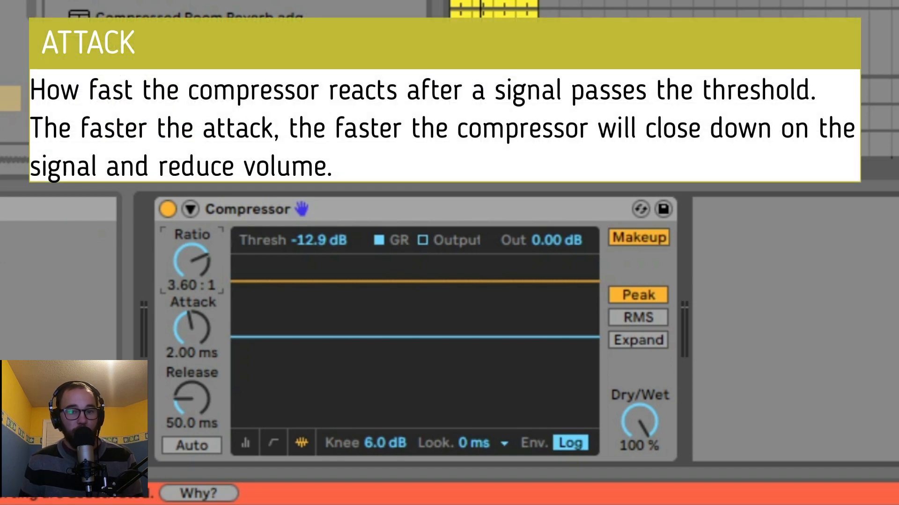
mouse_move(164, 440)
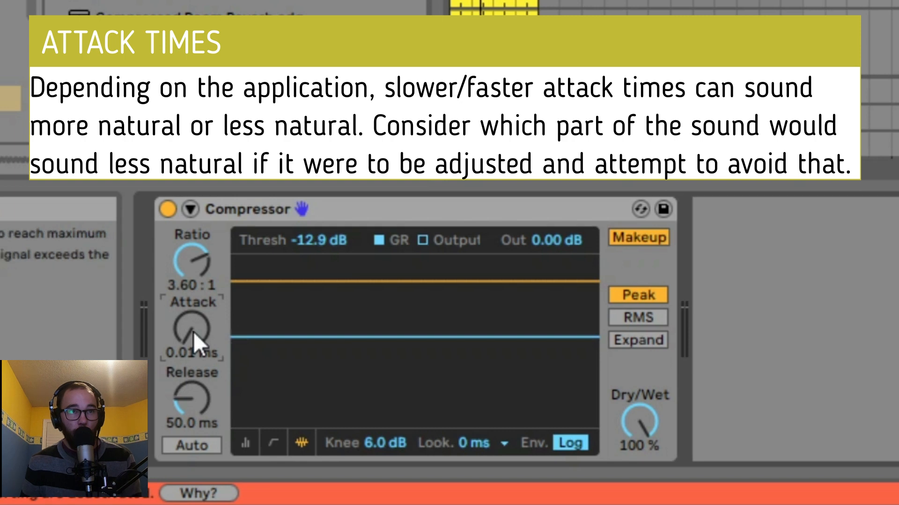
- Turn the Compressor attack down to its fastest time
left_click_drag(191, 332, 191, 310)
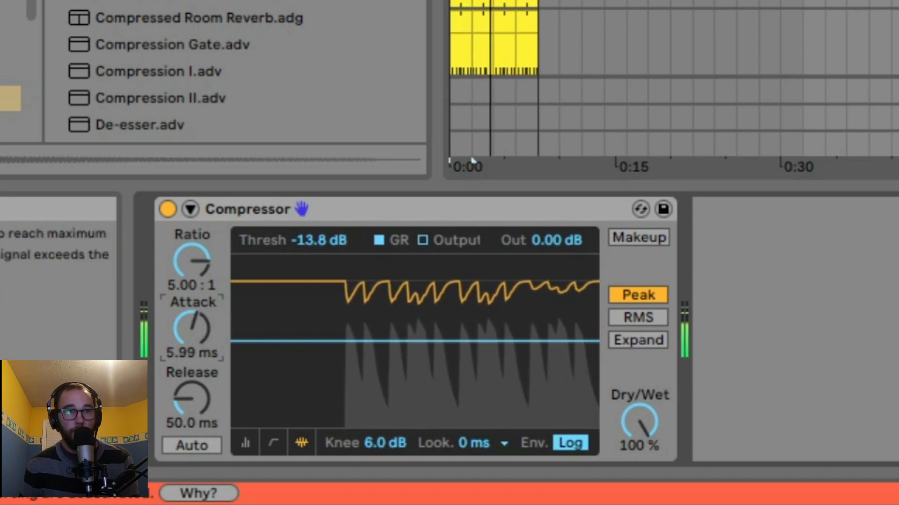
- Set the Compressor attack to 1.16 ms and release to 79.6 ms
left_click_drag(192, 401, 194, 395)
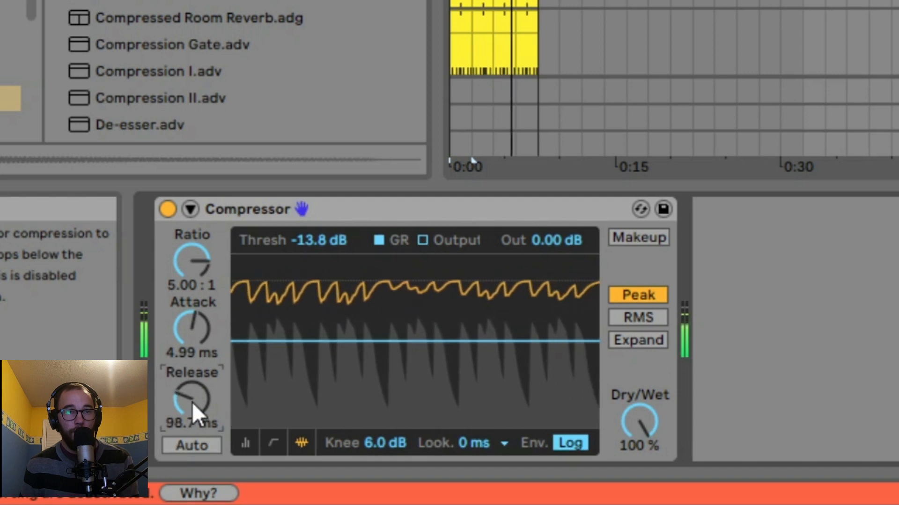
left_click_drag(192, 407, 197, 370)
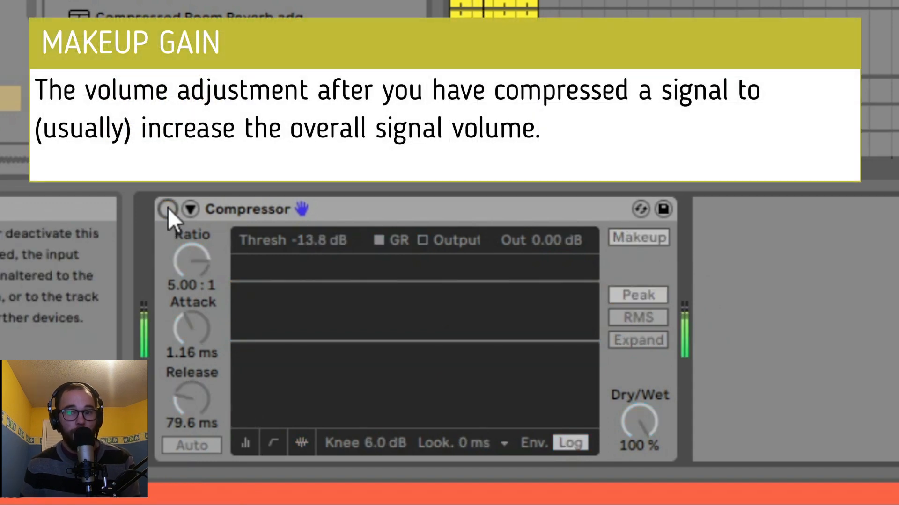
- Switch the Compressor on, then bypass it again to compare the bass sound
left_click(170, 209)
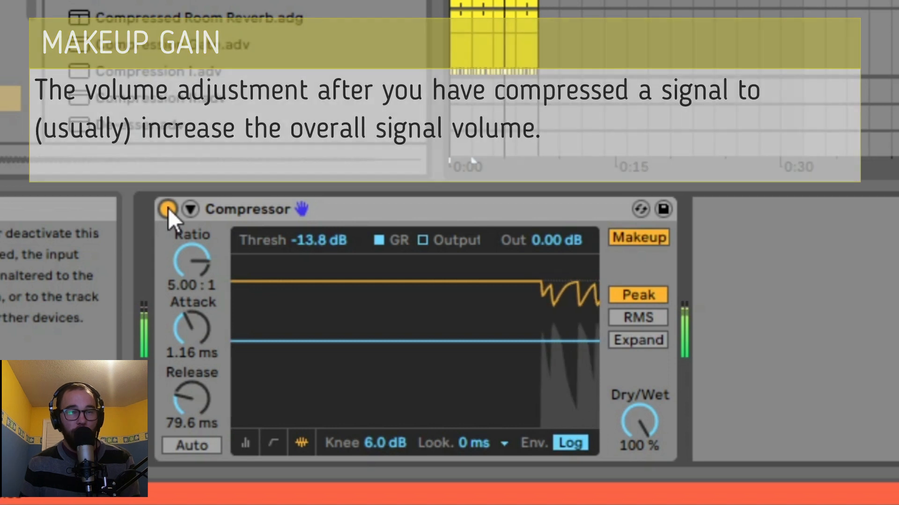
left_click(168, 209)
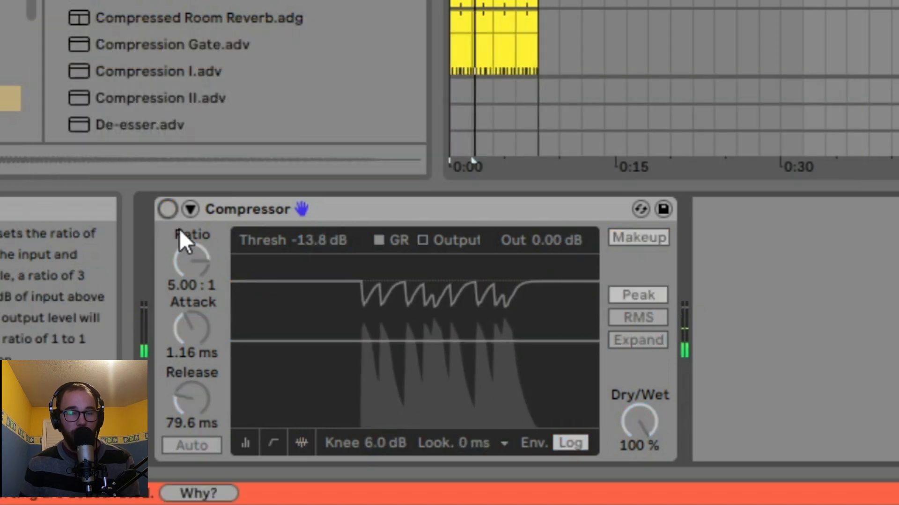